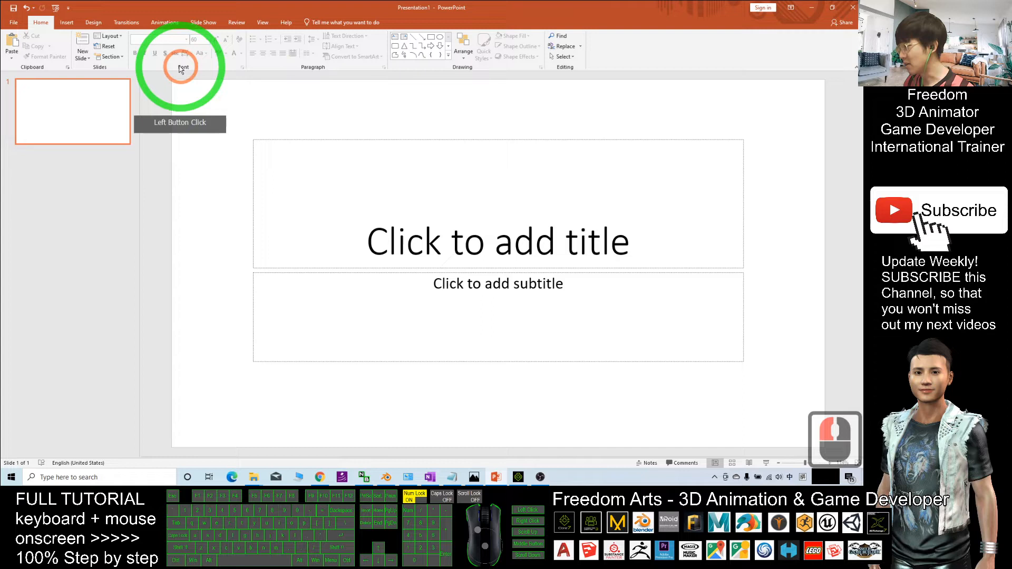
Bring up the Online 3D Models gallery from the Insert ribbon.
left_click(66, 22)
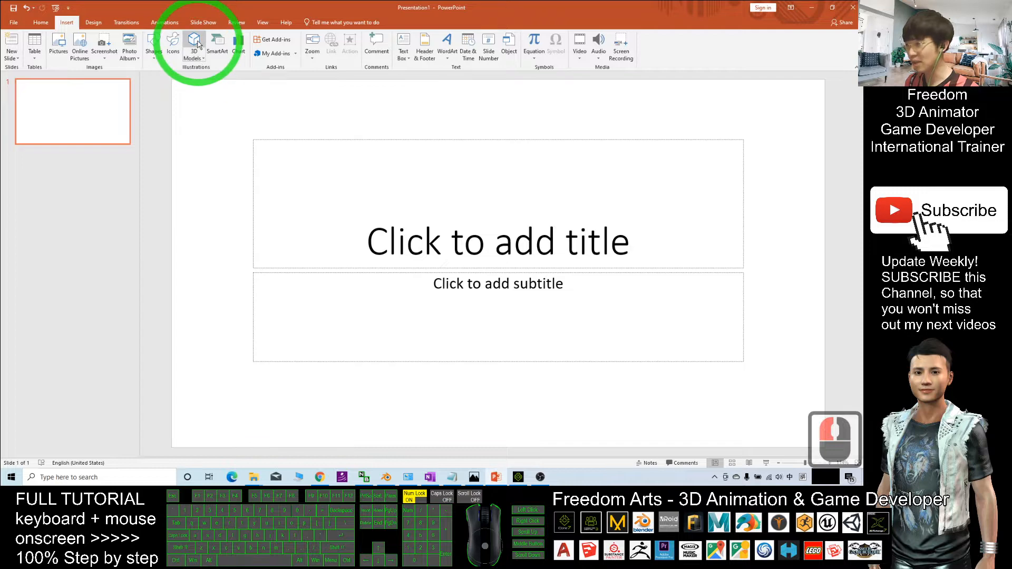
left_click(194, 45)
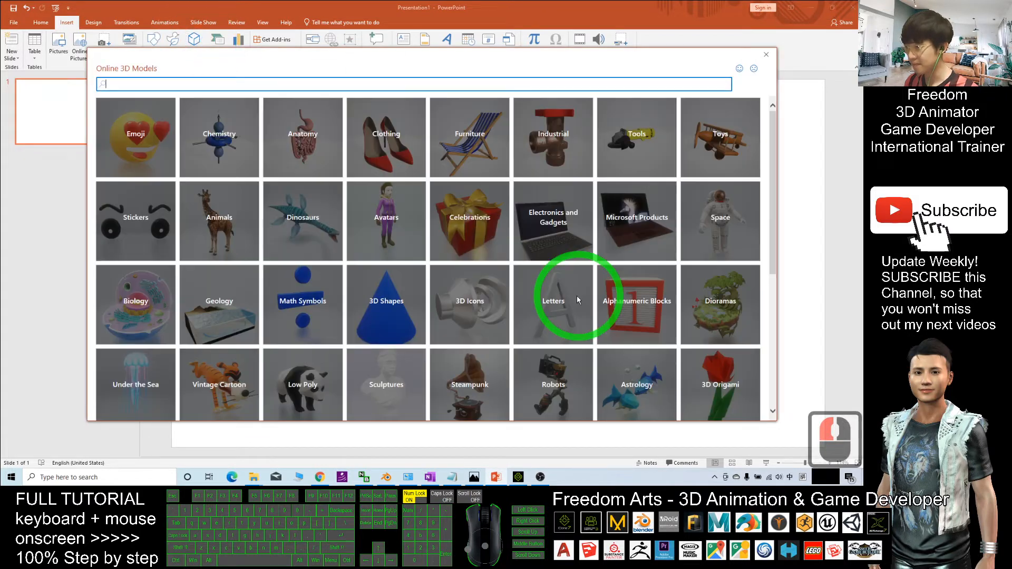
Browse the Animals category and insert the koi fish model onto the slide.
scroll("down", 3)
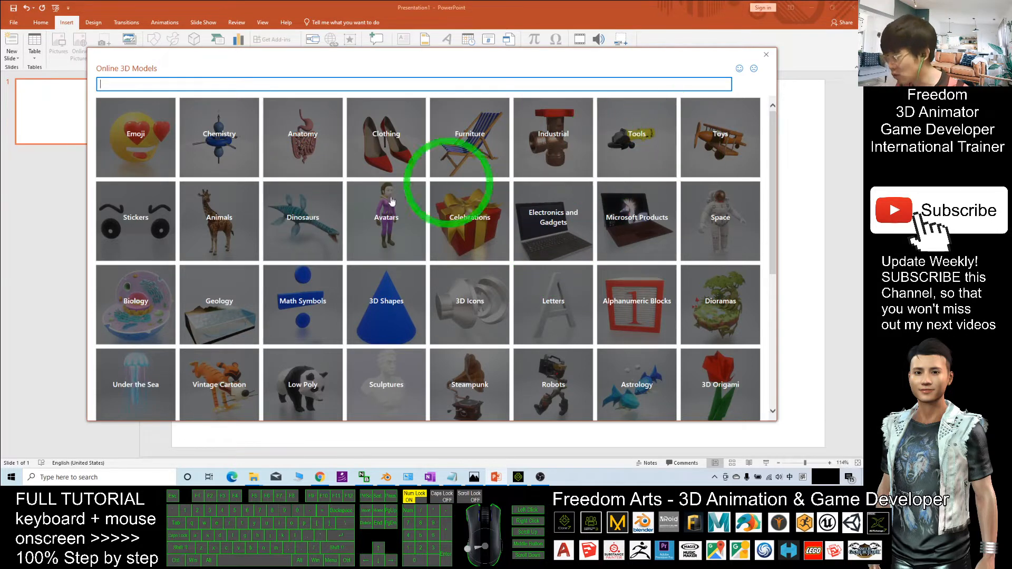
left_click(220, 220)
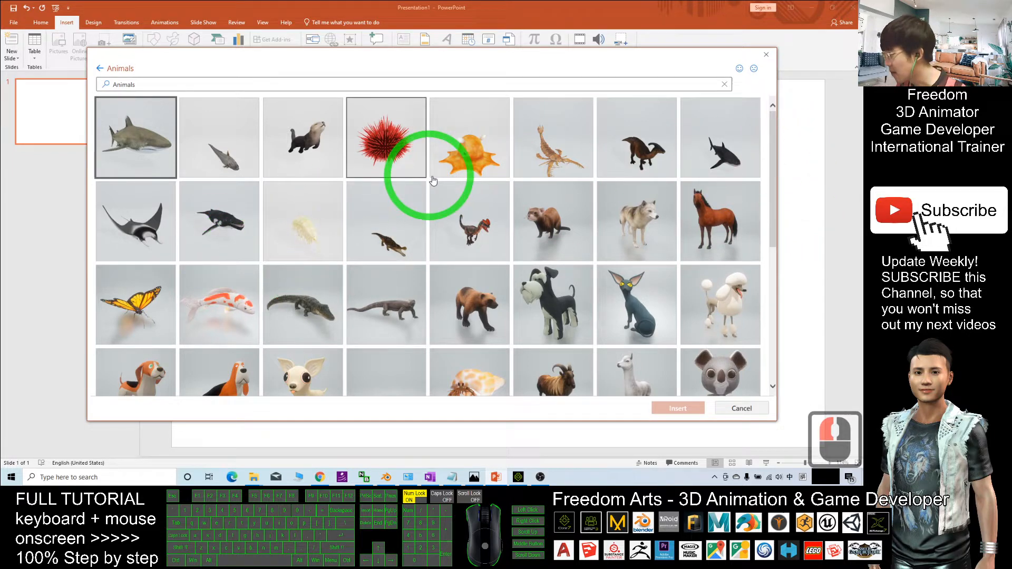
scroll("down", 3)
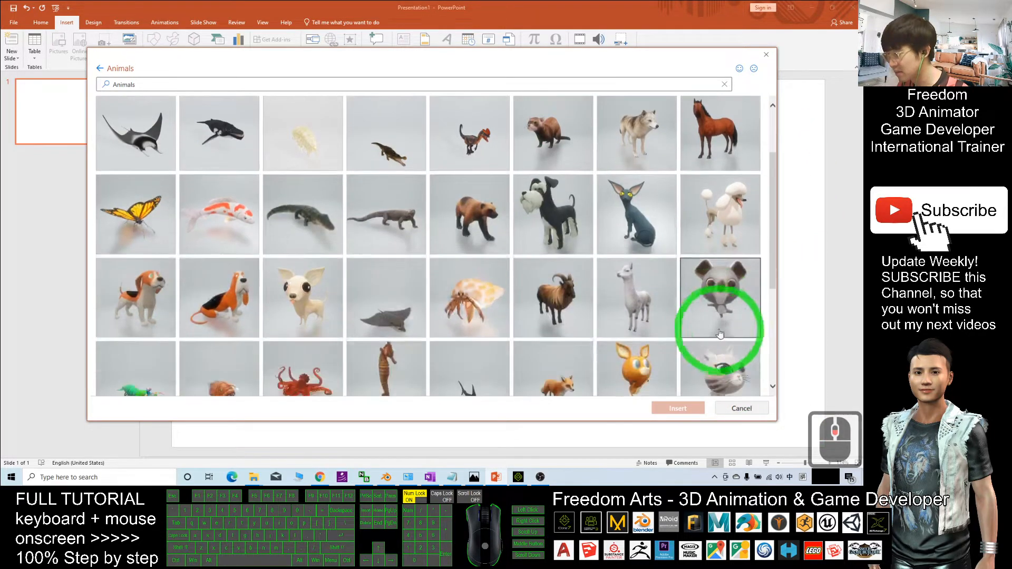
scroll("down", 3)
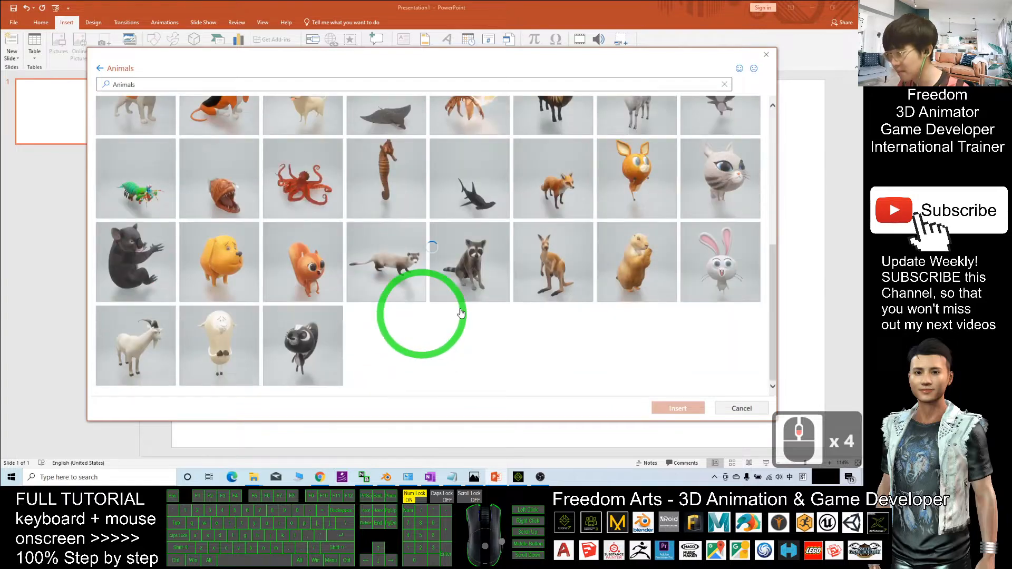
scroll("down", 3)
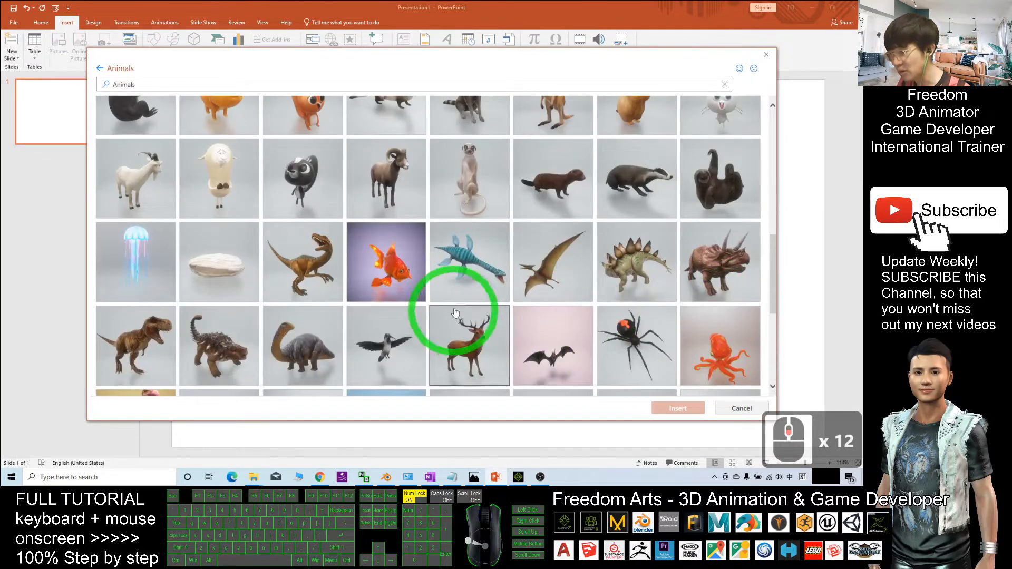
scroll("down", 3)
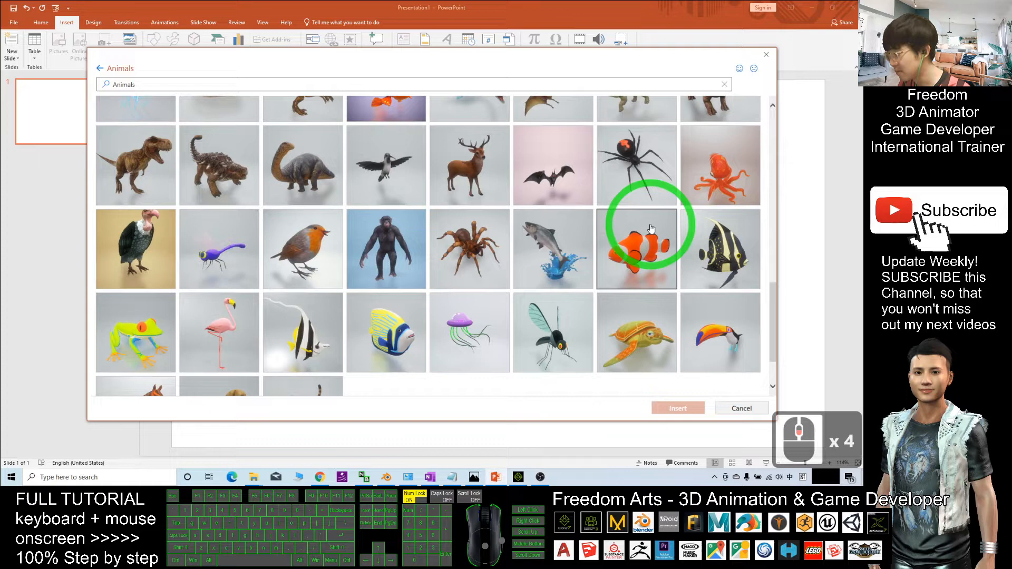
scroll("down", 3)
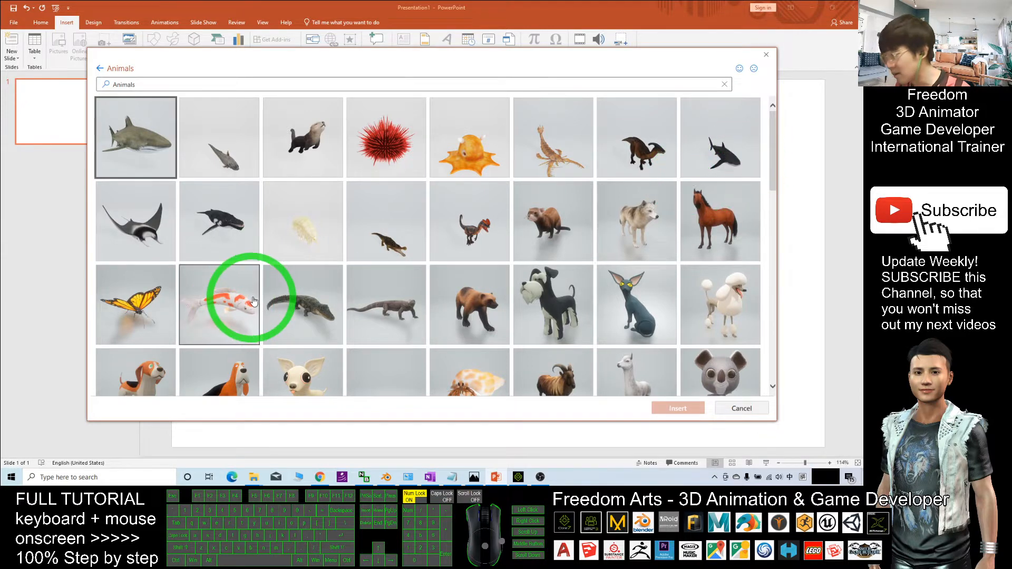
left_click(219, 303)
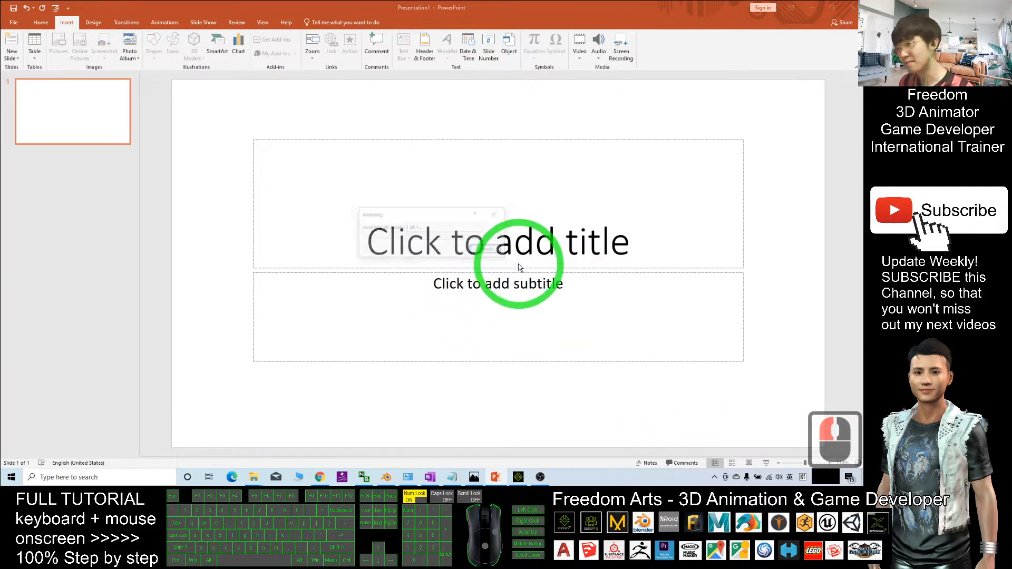
Rotate the koi fish with its 3D handle until its body shows from the side.
left_click(194, 45)
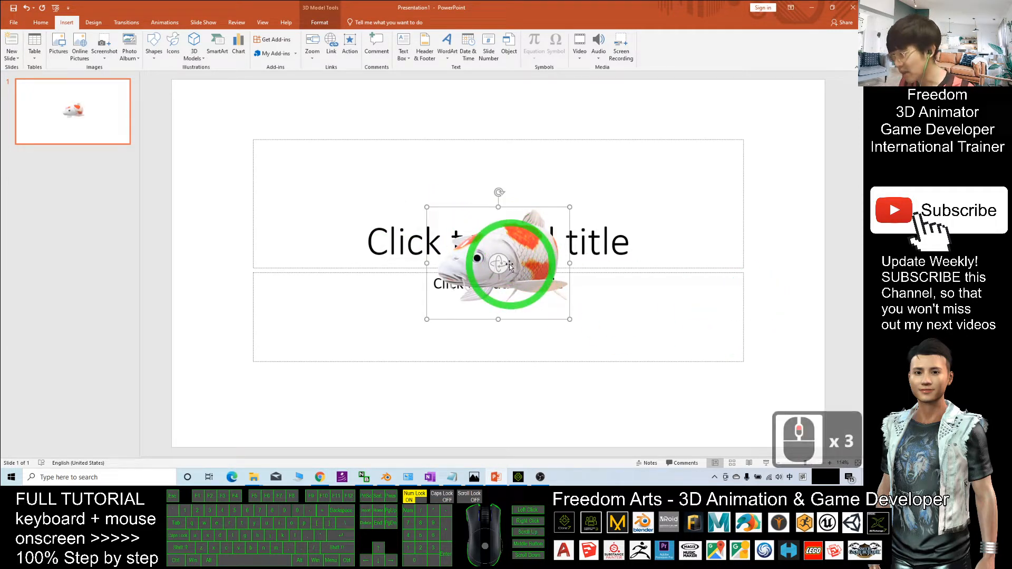
left_click_drag(499, 261, 570, 156)
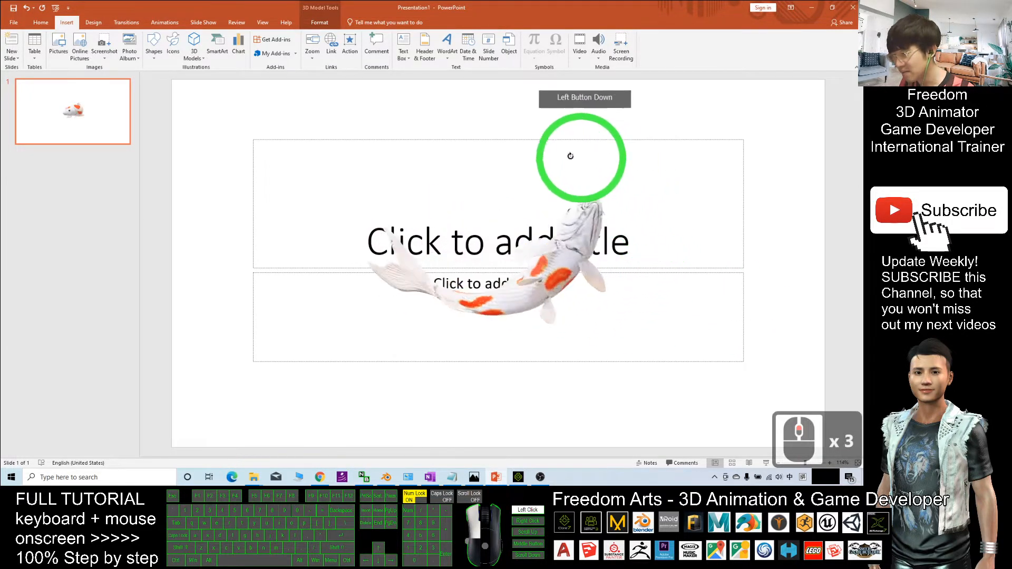
left_click_drag(571, 156, 649, 254)
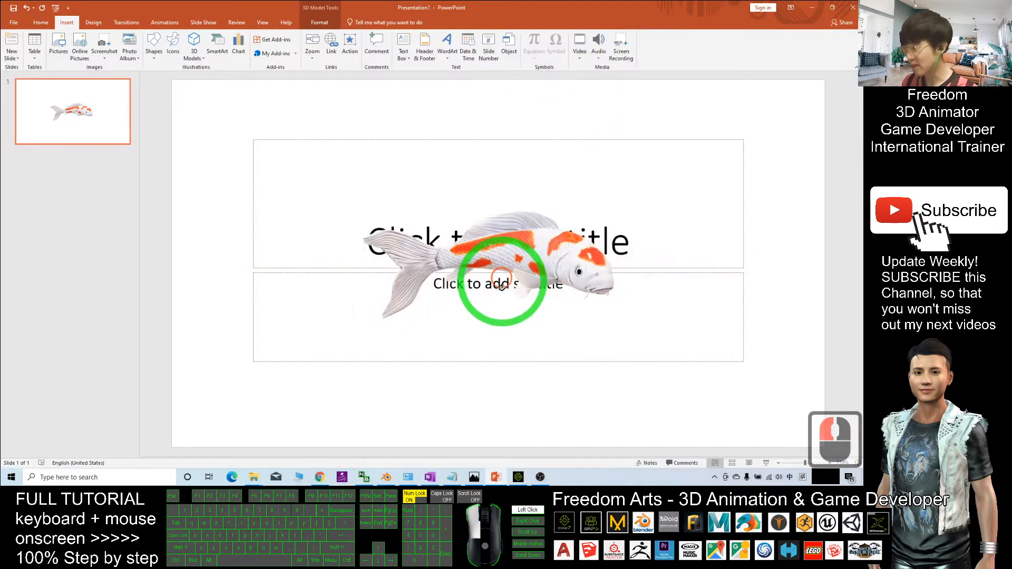
left_click_drag(504, 284, 474, 291)
type("paint 3d")
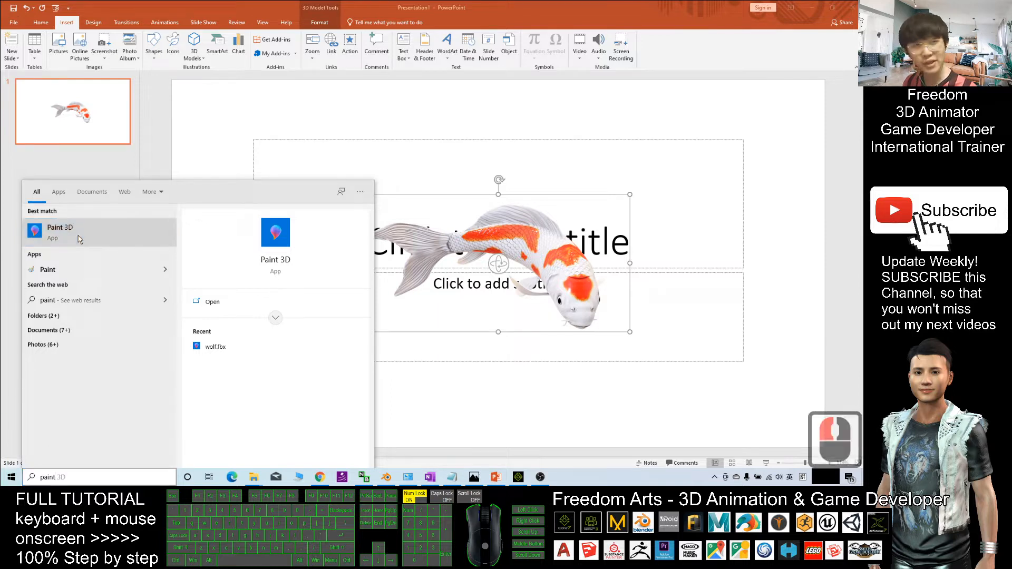
Launch Paint 3D with a new blank project, then select and copy the koi fish in PowerPoint.
left_click(61, 231)
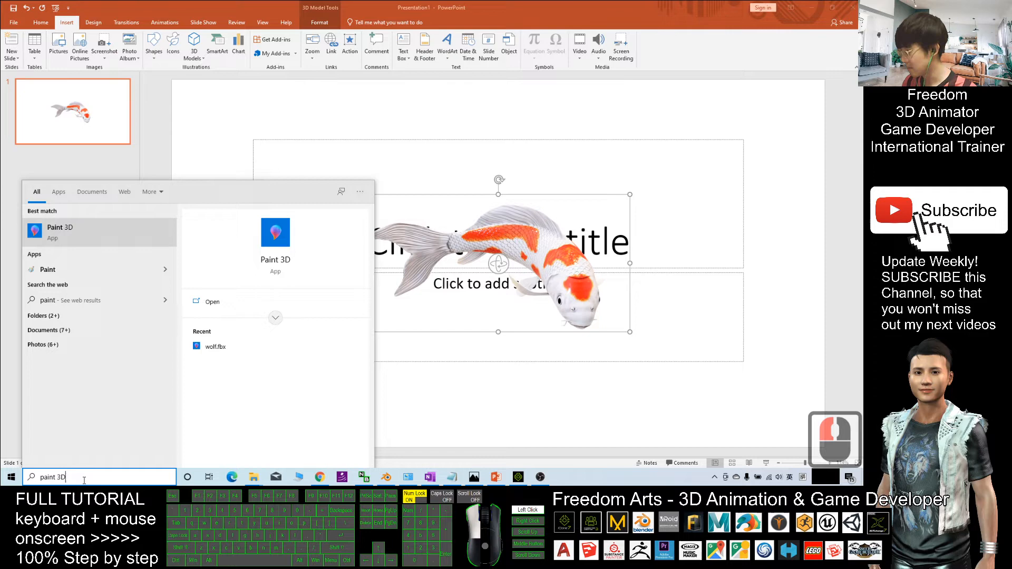
left_click(59, 230)
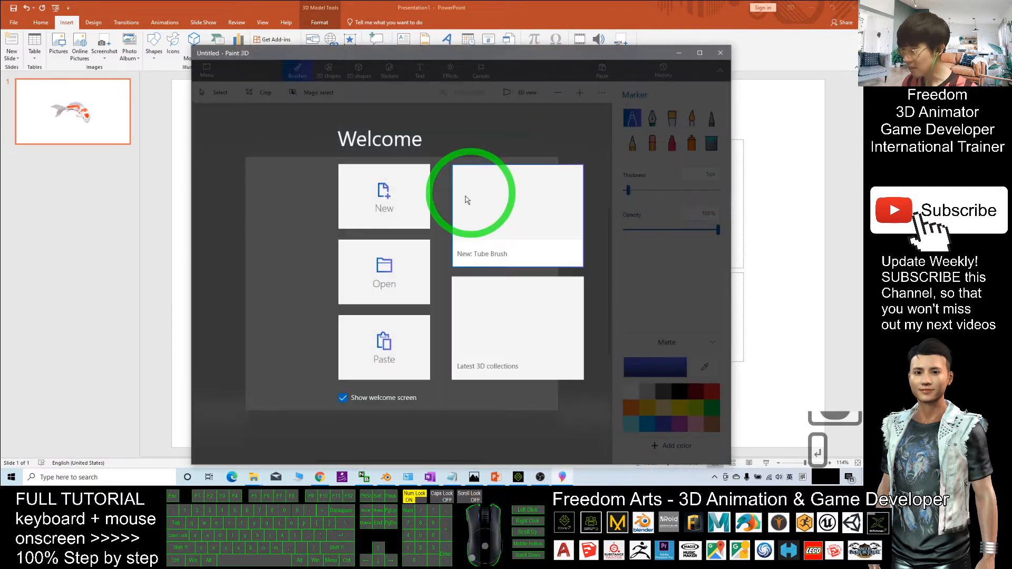
left_click(383, 196)
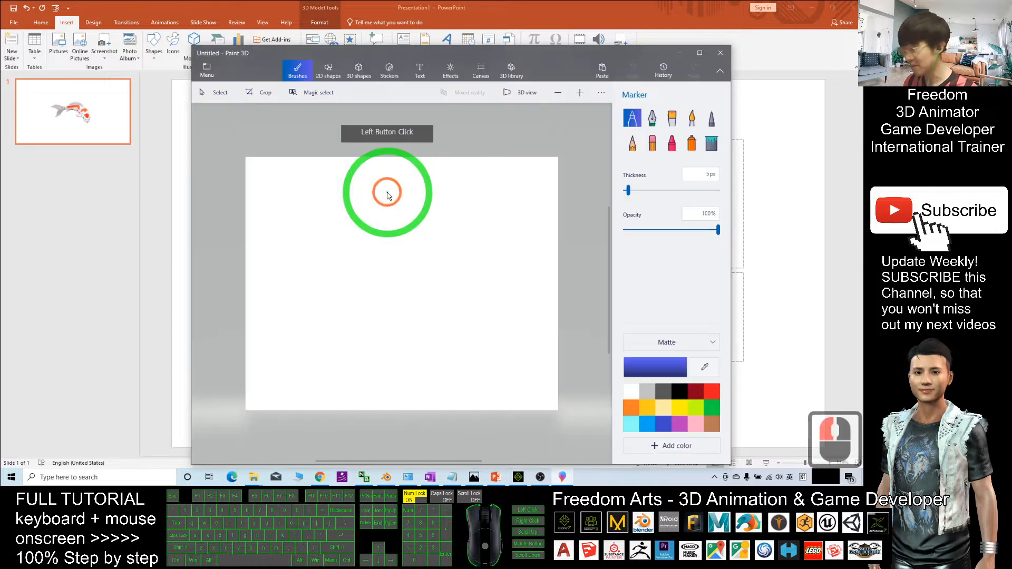
left_click(719, 53)
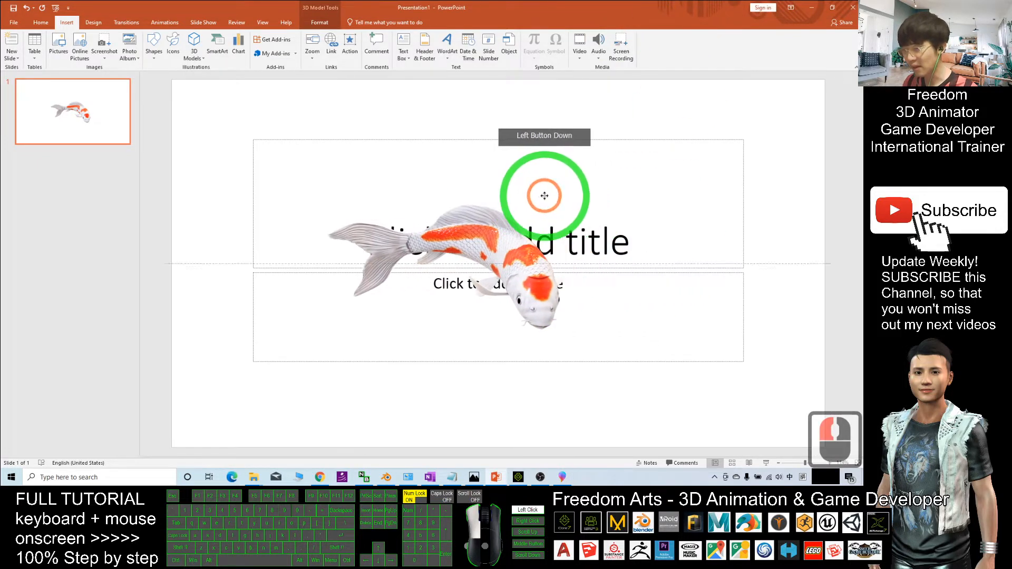
left_click(544, 196)
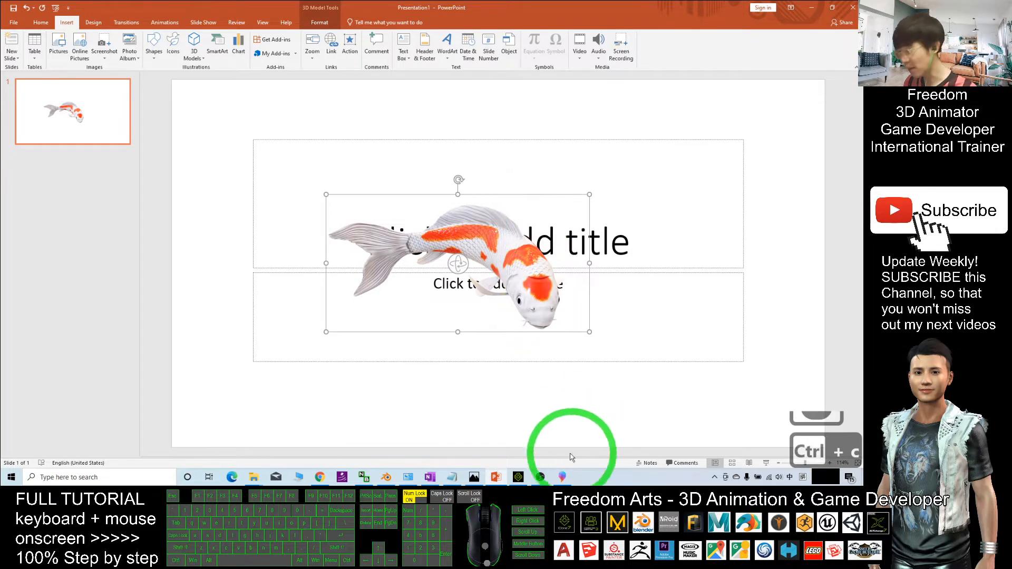
Paste the koi fish into maximised Paint 3D, retrying in 3D view after the first paste fails.
left_click(562, 477)
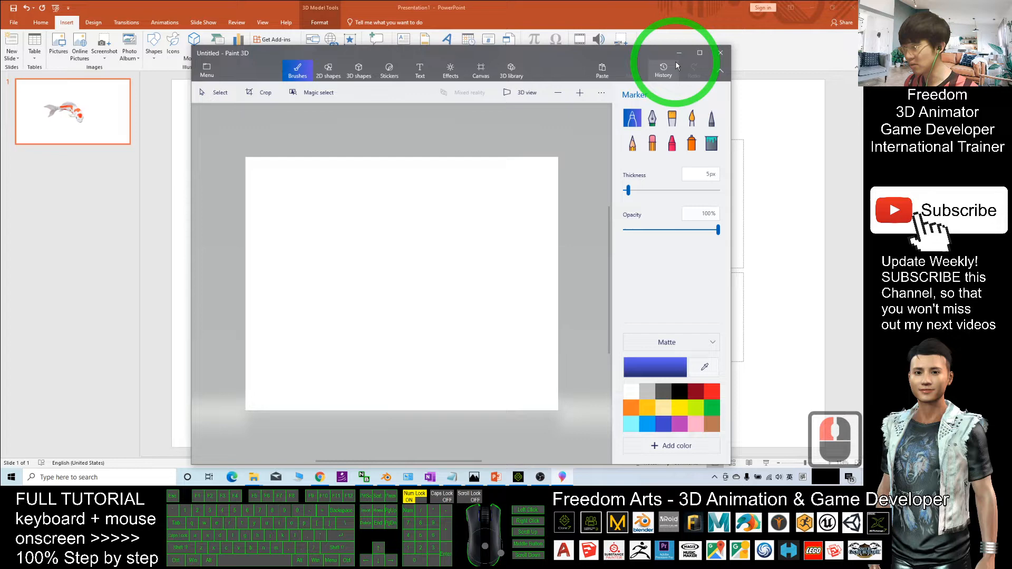
left_click(699, 53)
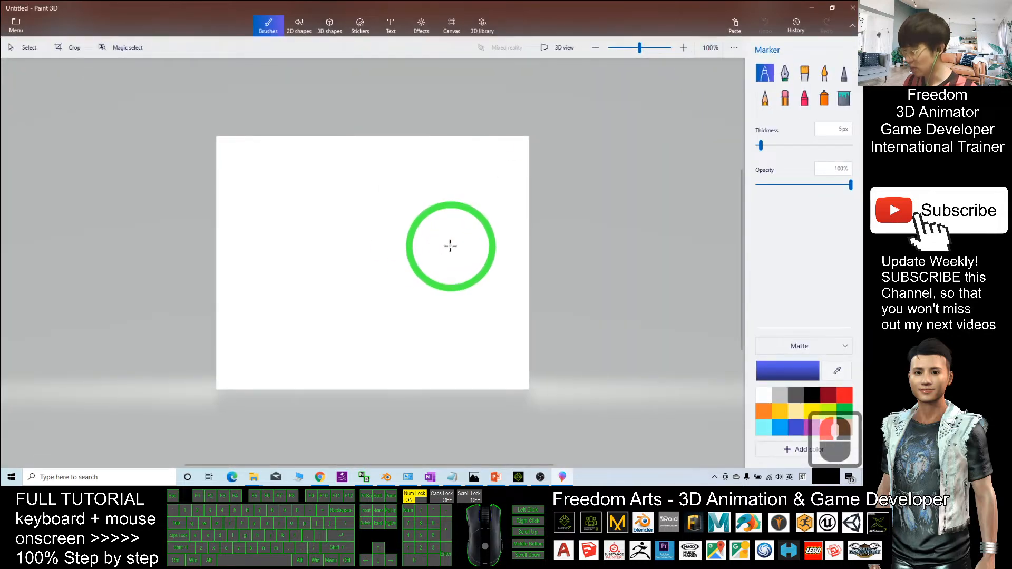
key("ctrl+v")
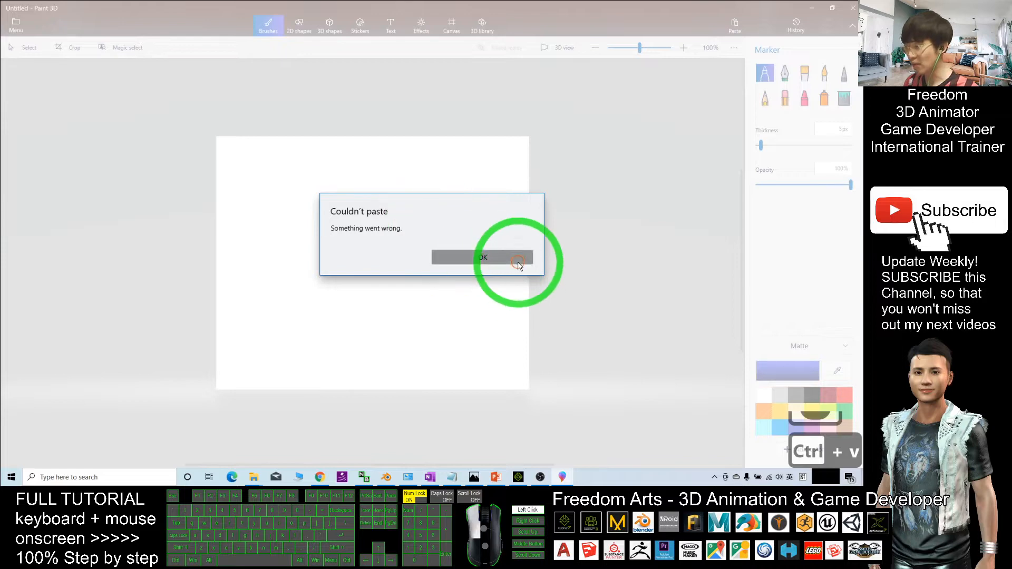
left_click(483, 257)
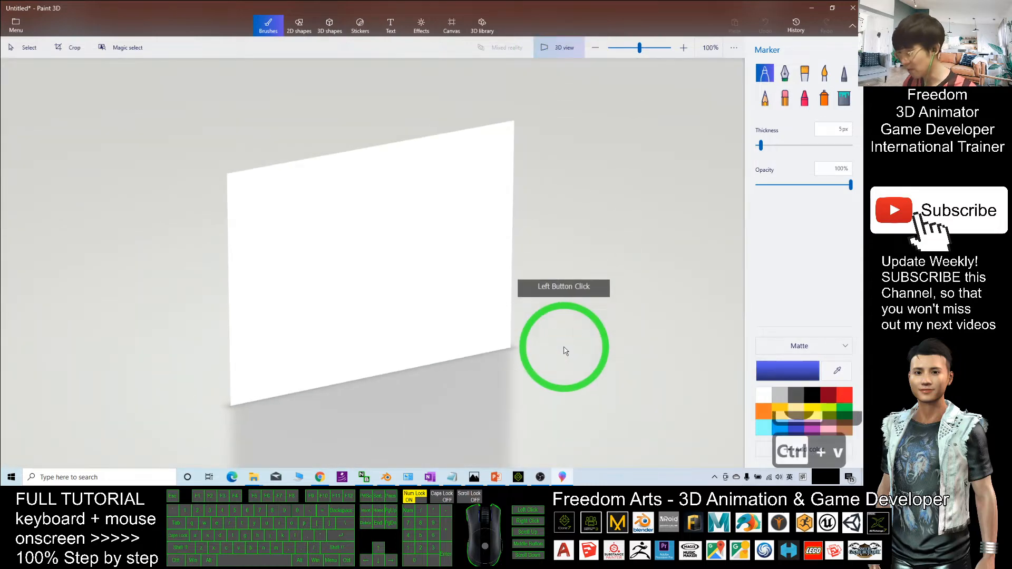
key("ctrl+v")
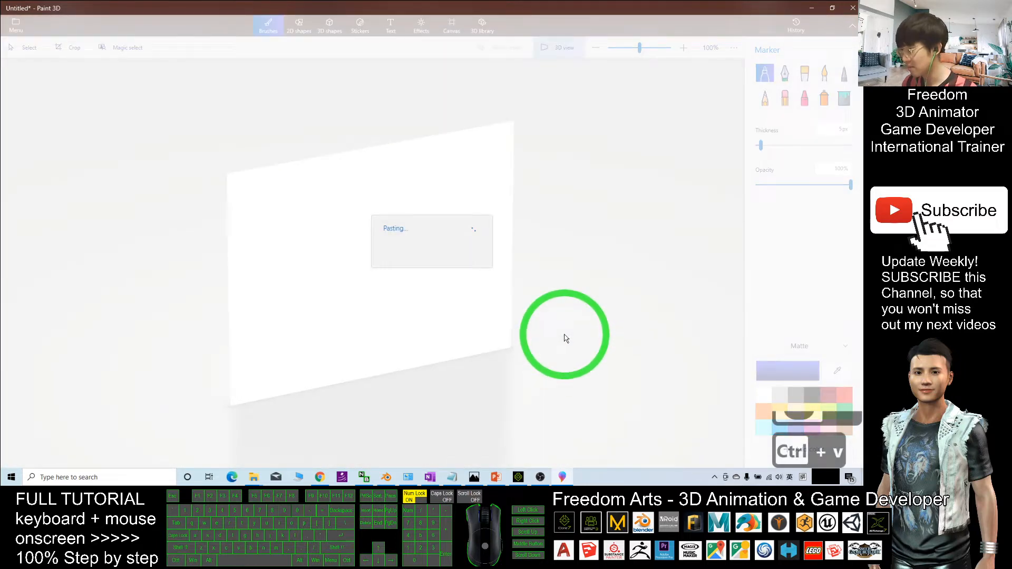
key("ctrl+v")
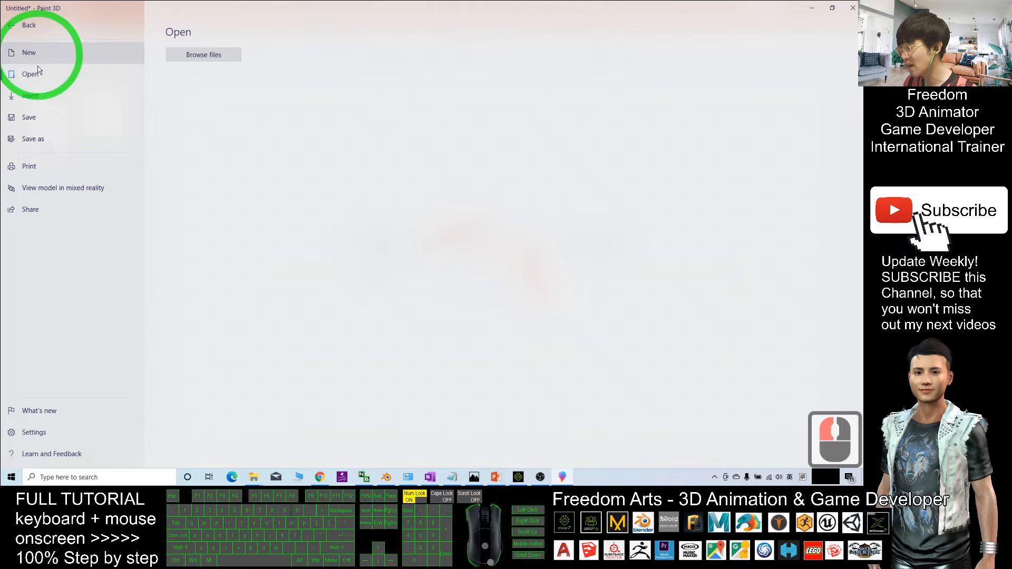
Save the koi model to the Desktop as an FBX file named fish.
left_click(32, 138)
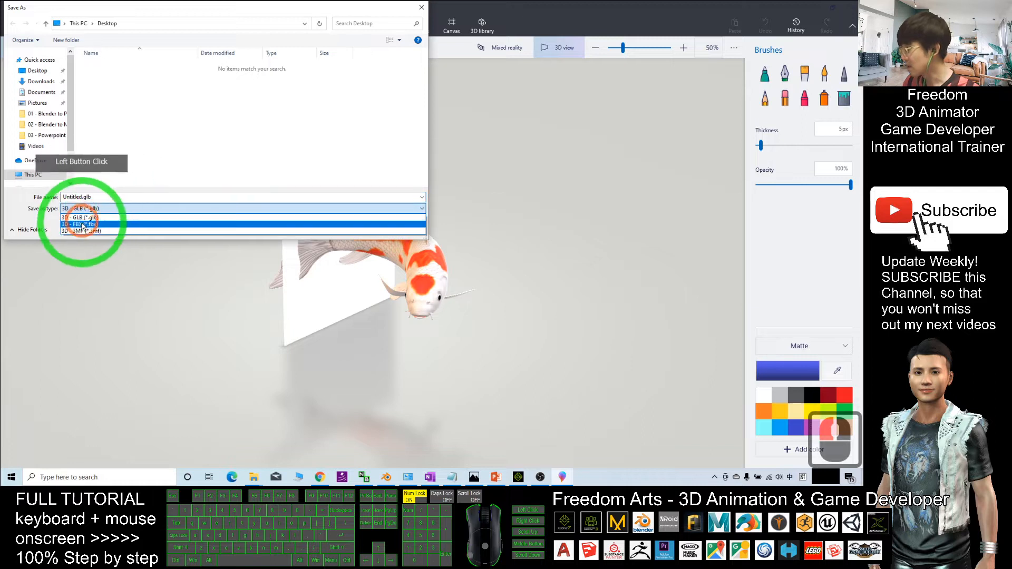
left_click(79, 223)
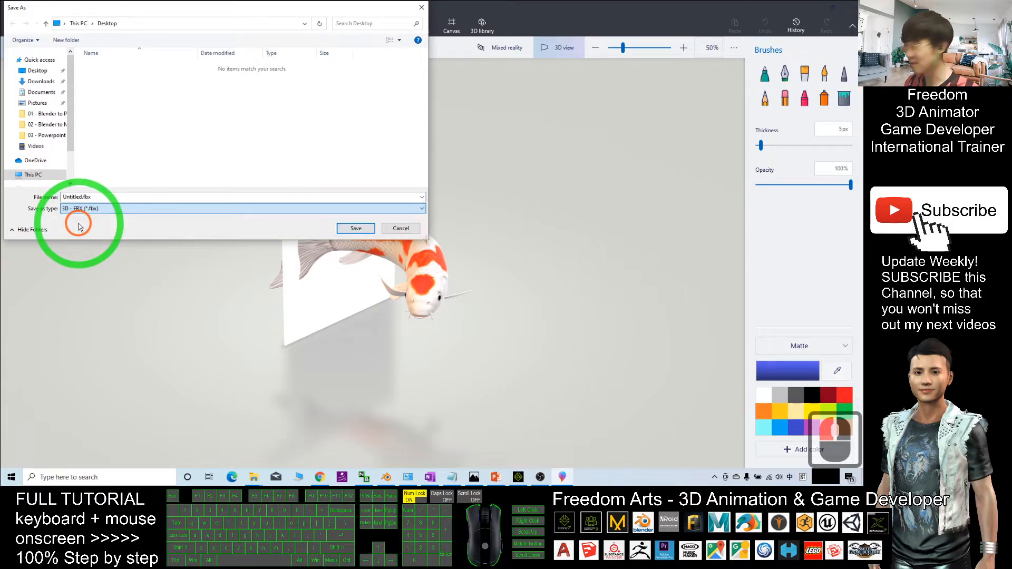
left_click(37, 71)
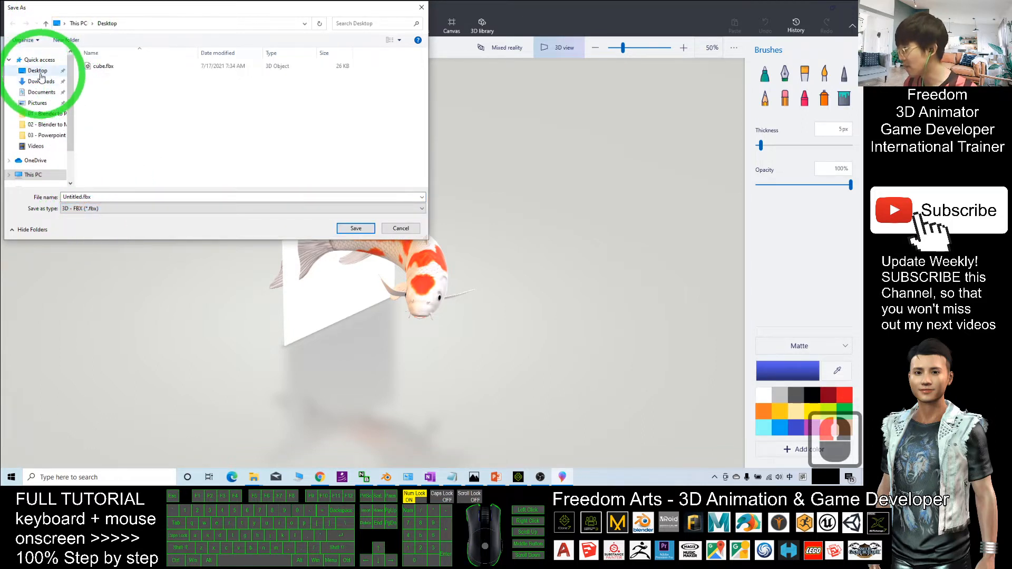
left_click(77, 197)
type("fish")
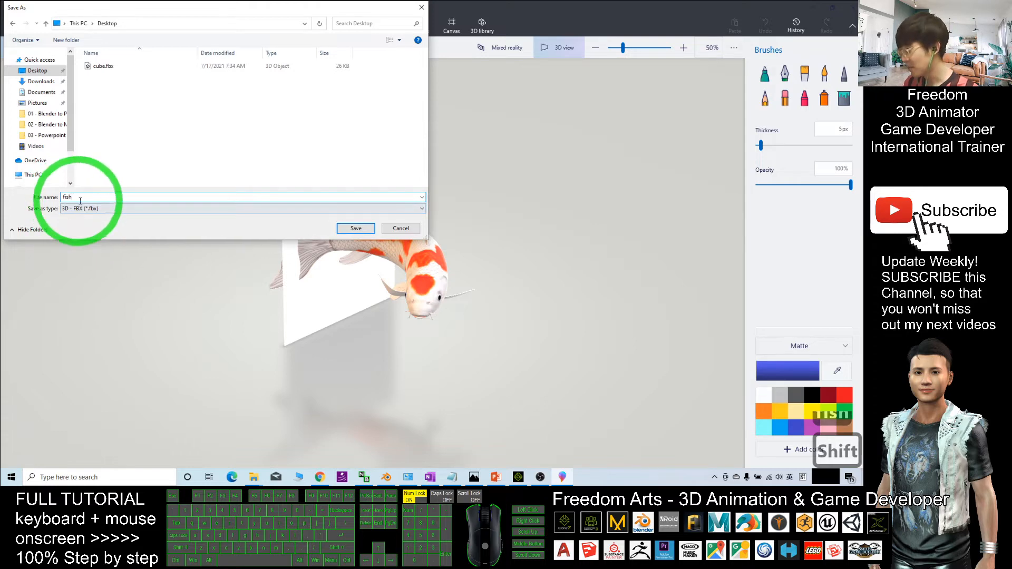
left_click(355, 228)
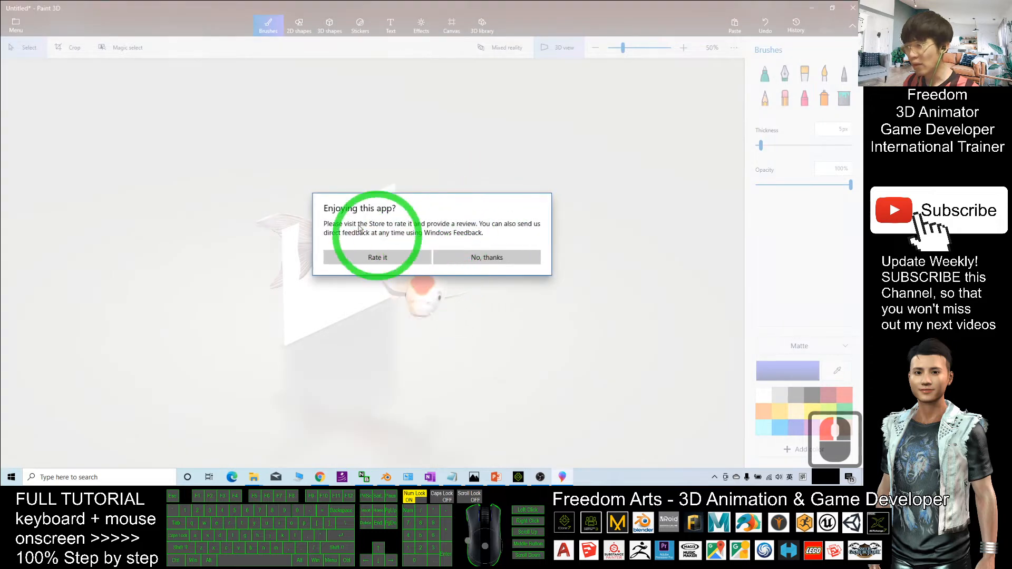
Dismiss the rating prompt with No, thanks.
left_click(486, 258)
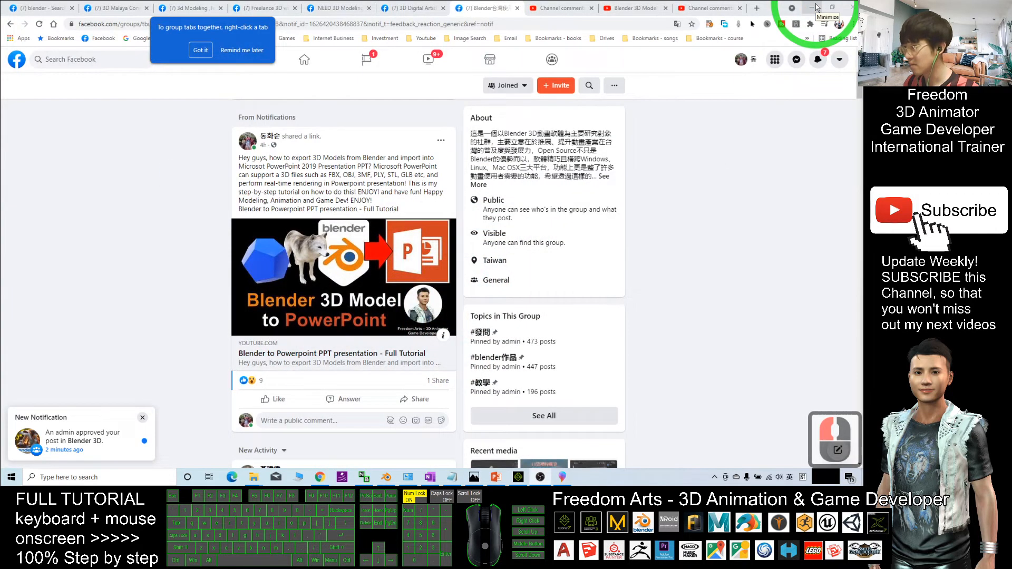
mouse_move(847, 7)
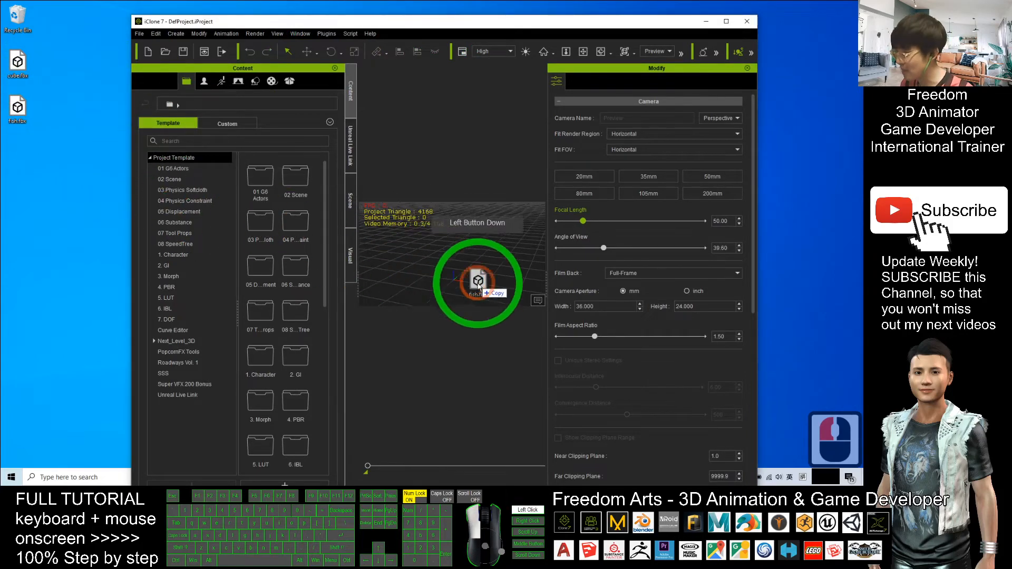
Drop fish.fbx into the iClone scene as a prop and maximise the window to find it.
left_click(717, 52)
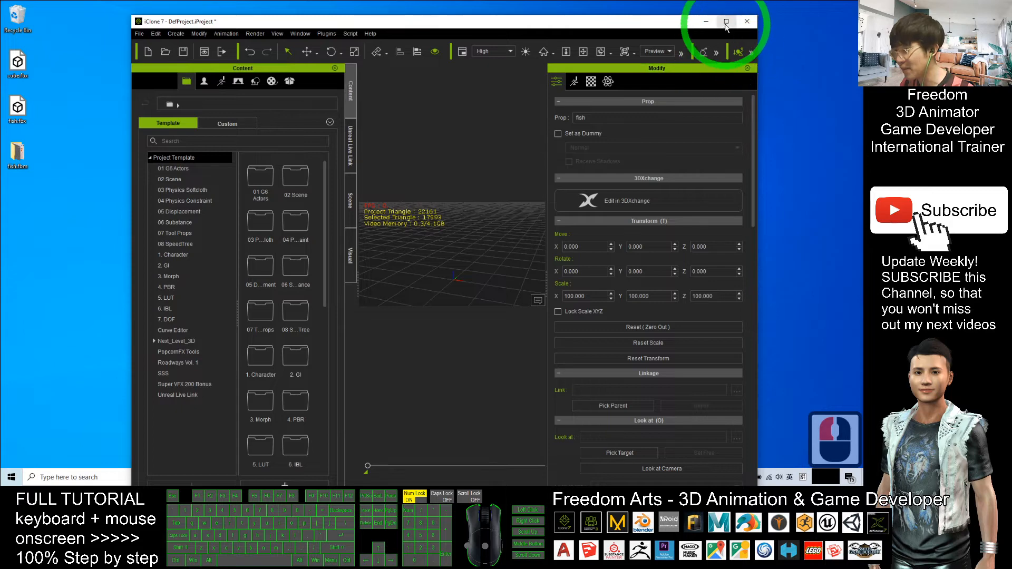
left_click(727, 21)
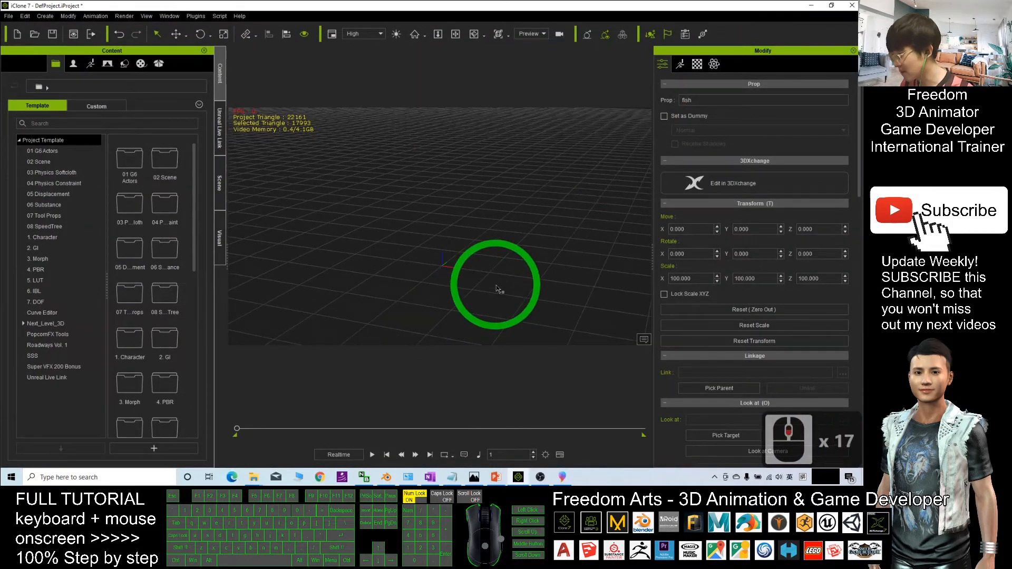
left_click_drag(497, 289, 445, 249)
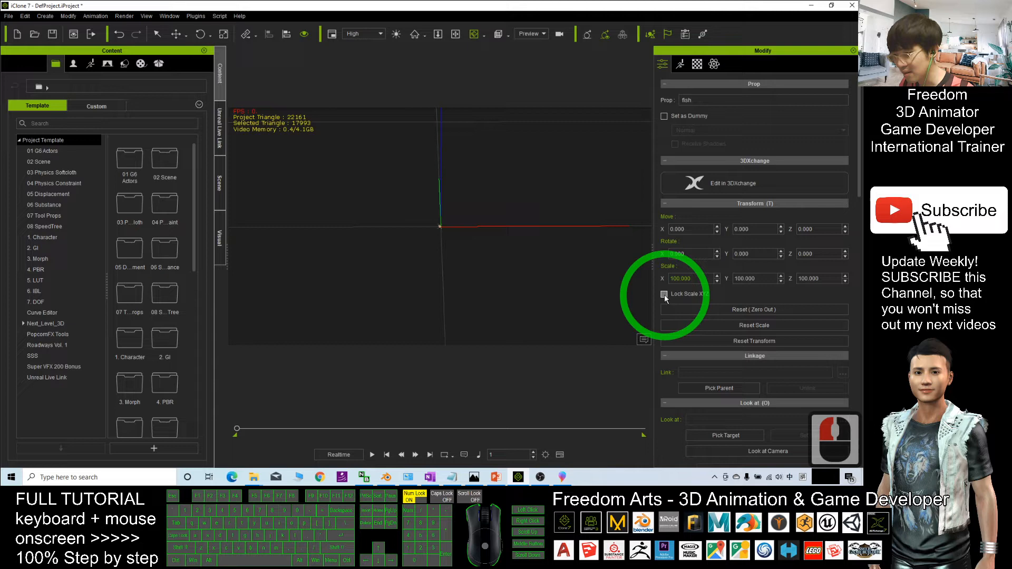
Lock Scale XYZ and set the fish prop's scale to 1000, viewing the enlarged koi.
left_click(665, 294)
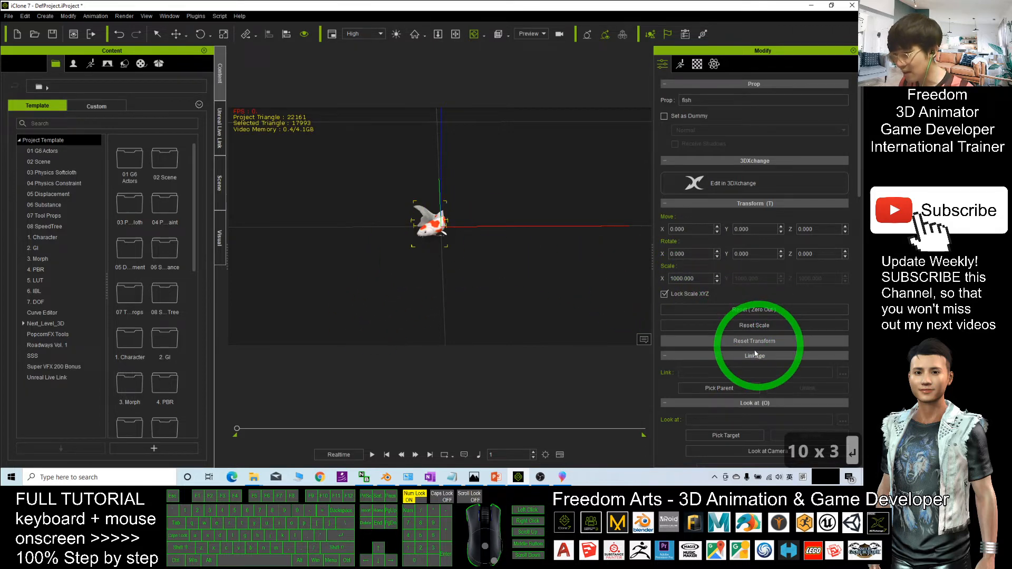
left_click(754, 341)
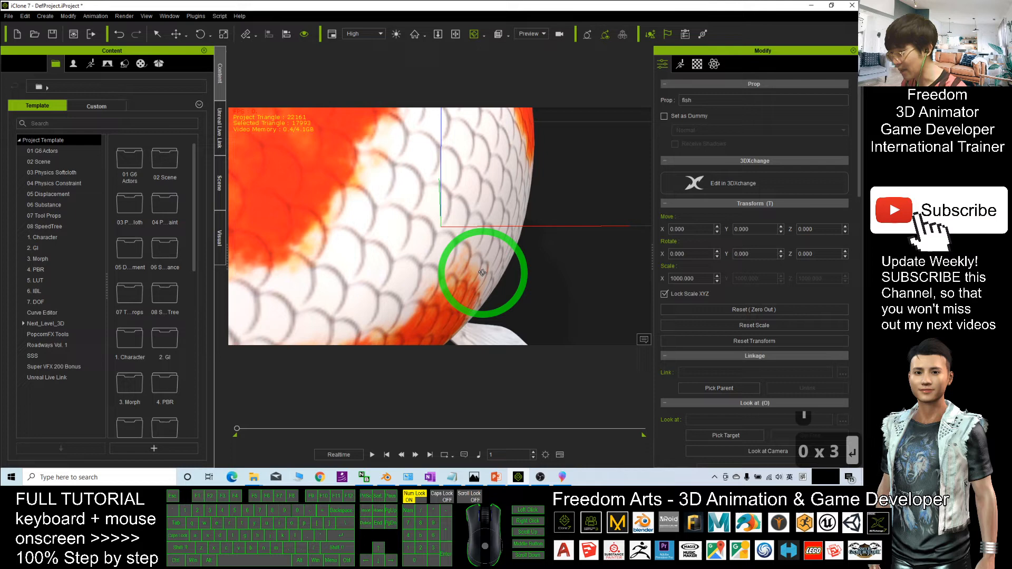
scroll("down", 3)
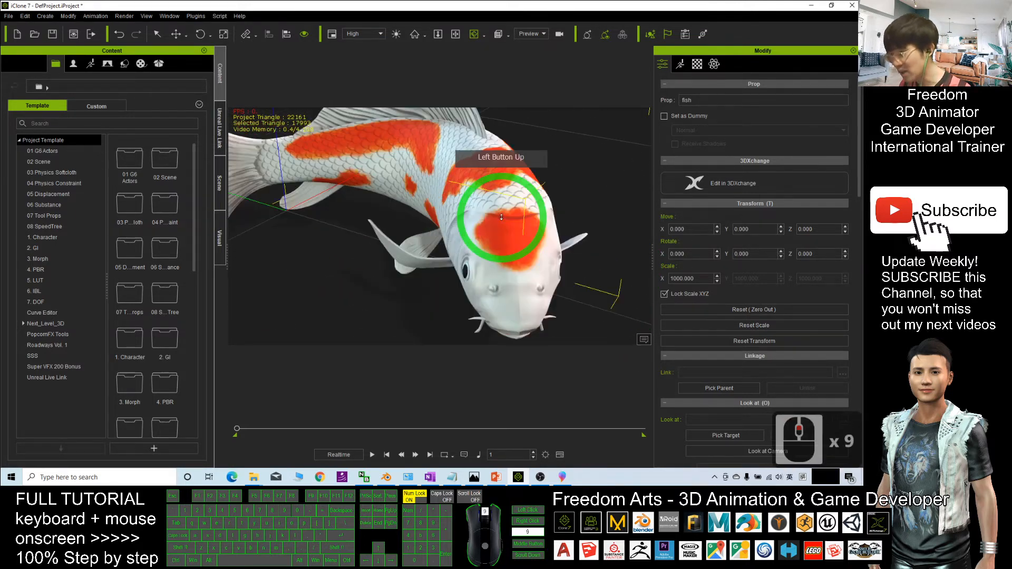
left_click_drag(501, 217, 397, 274)
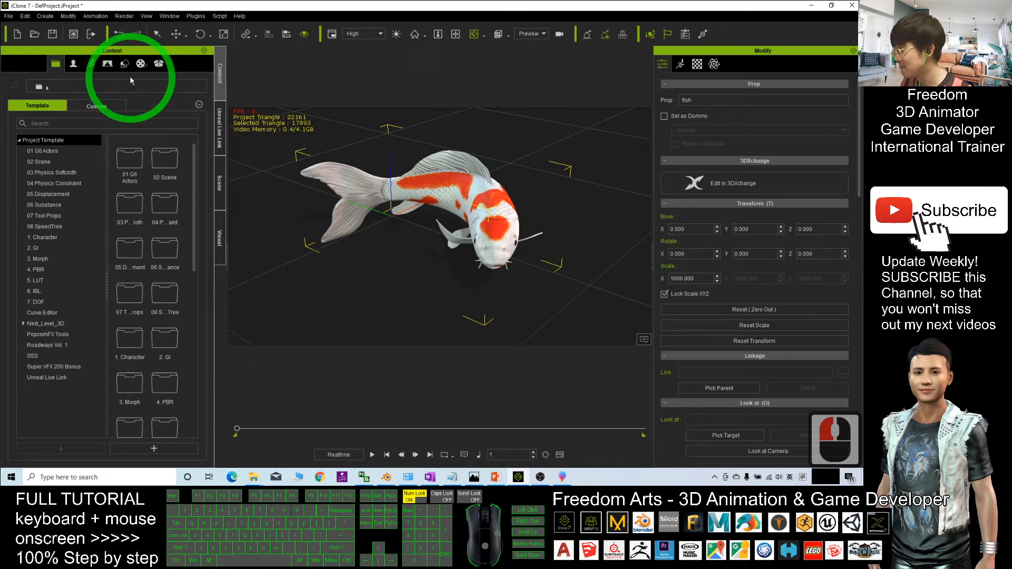
Store the fish as a custom prop in the Set library under Custom > Prop.
left_click(125, 63)
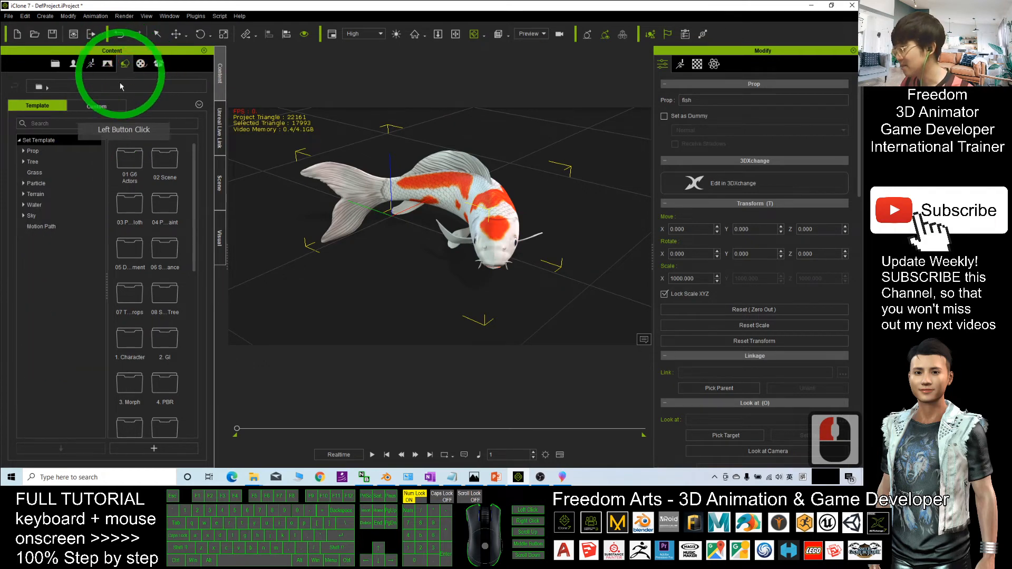
left_click(96, 106)
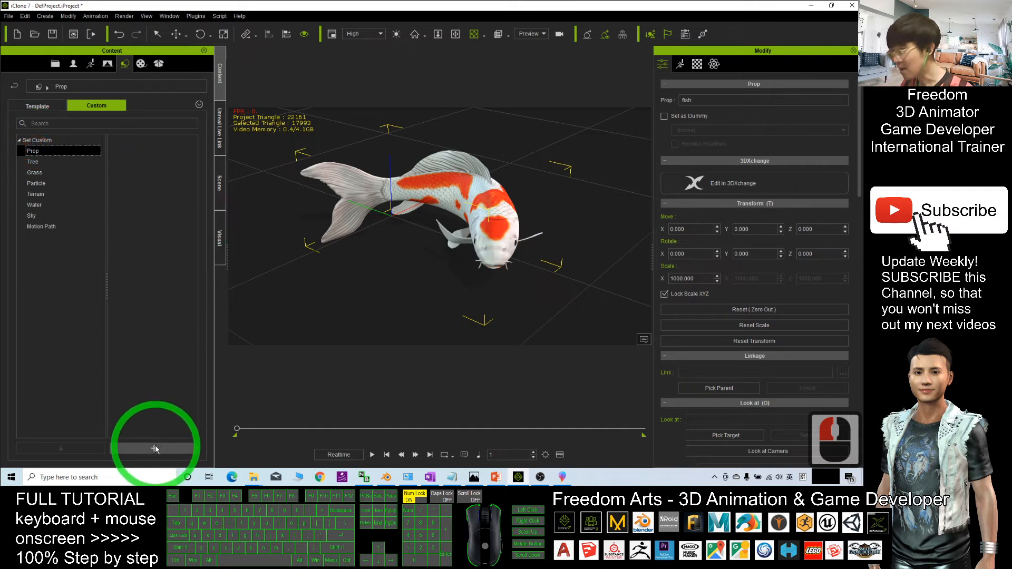
left_click(154, 449)
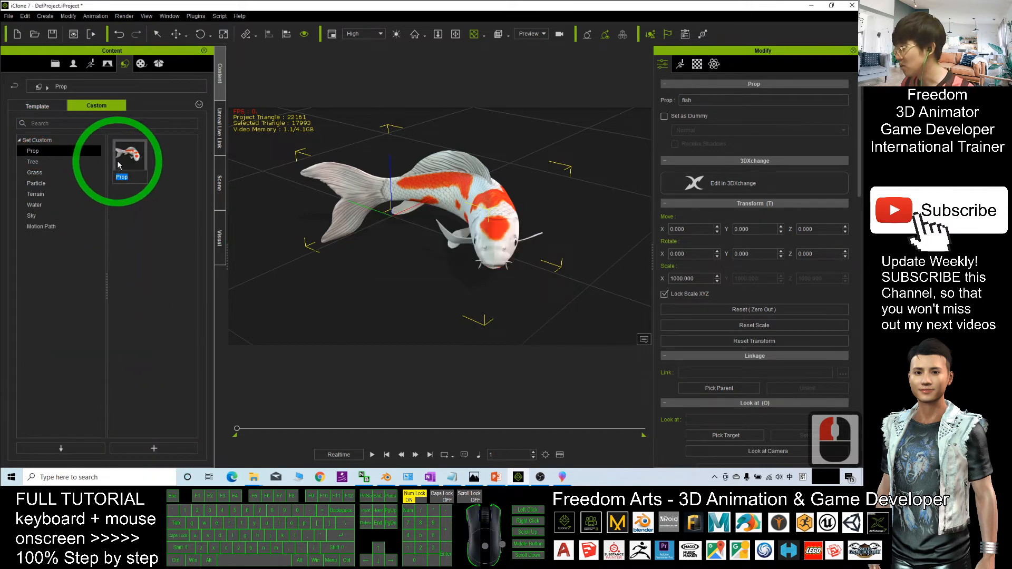
left_click(439, 213)
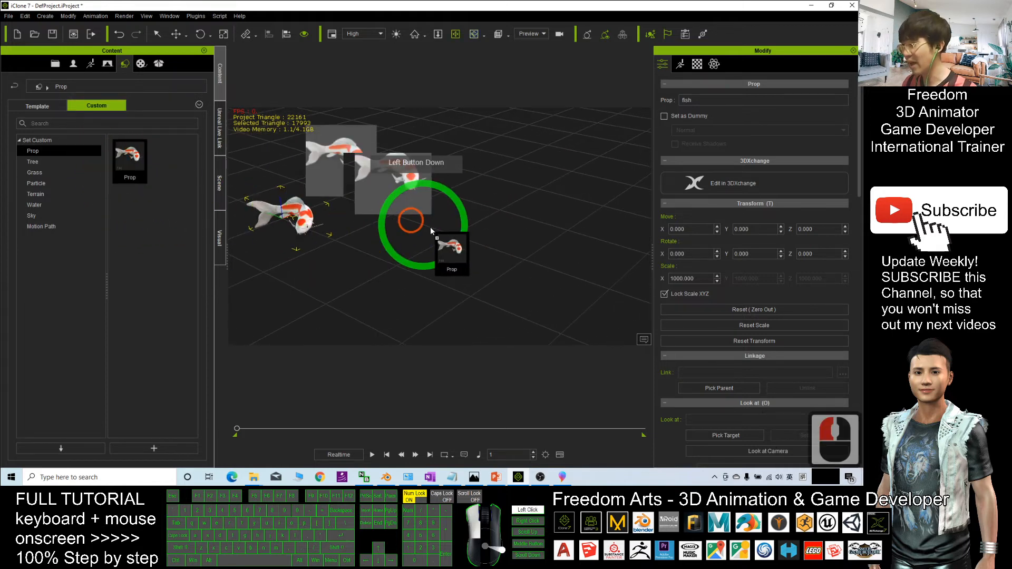
Place a second copy of the custom fish prop into the scene.
left_click_drag(413, 226, 551, 249)
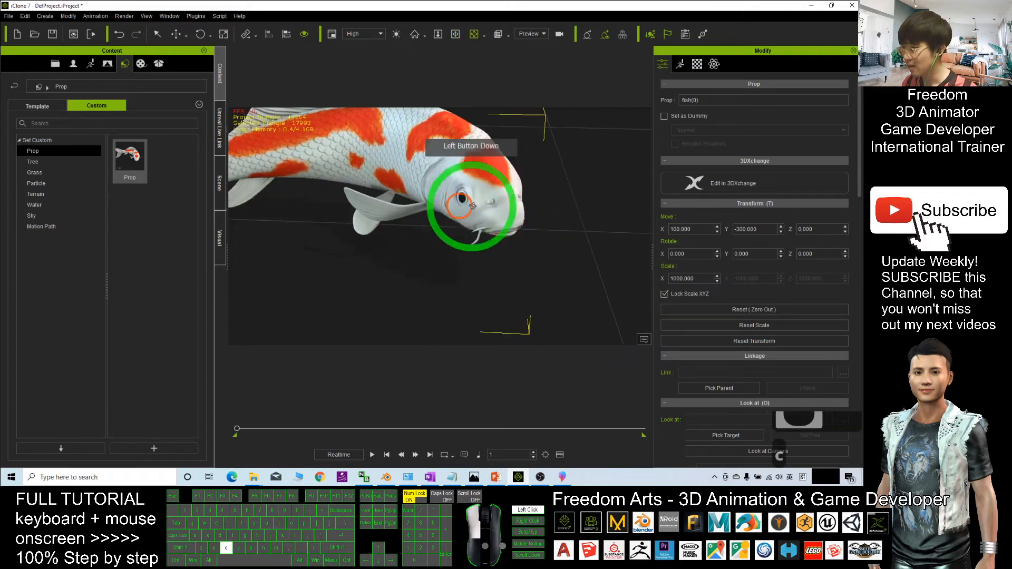
left_click_drag(472, 206, 577, 438)
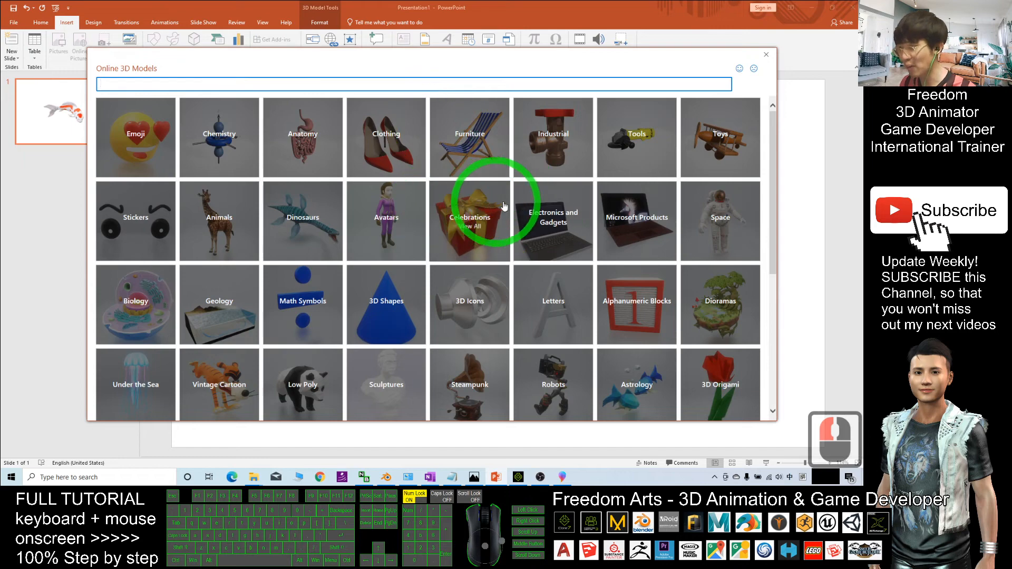
Scroll down through the online 3D models category grid.
scroll("down", 3)
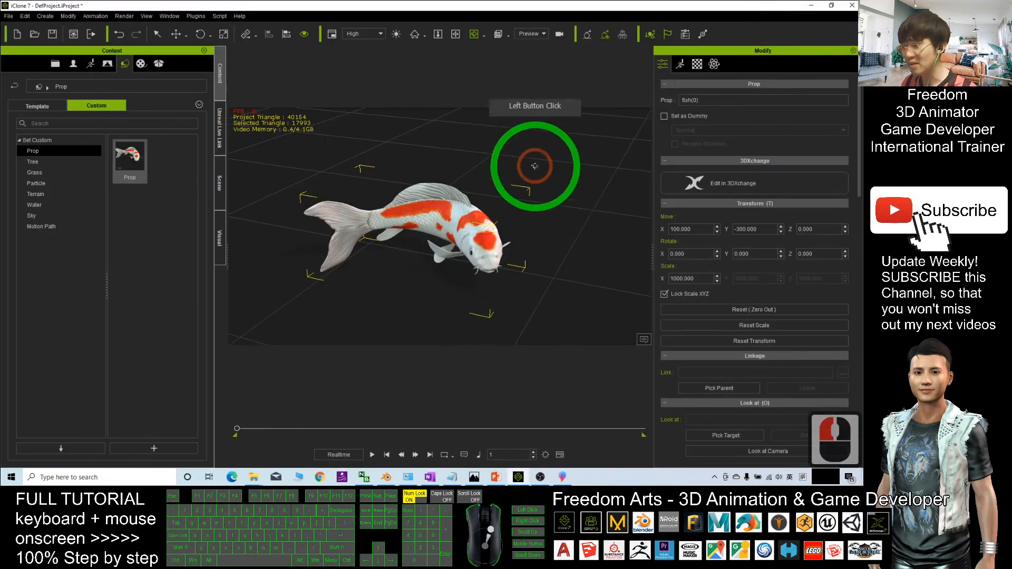
left_click_drag(534, 166, 570, 180)
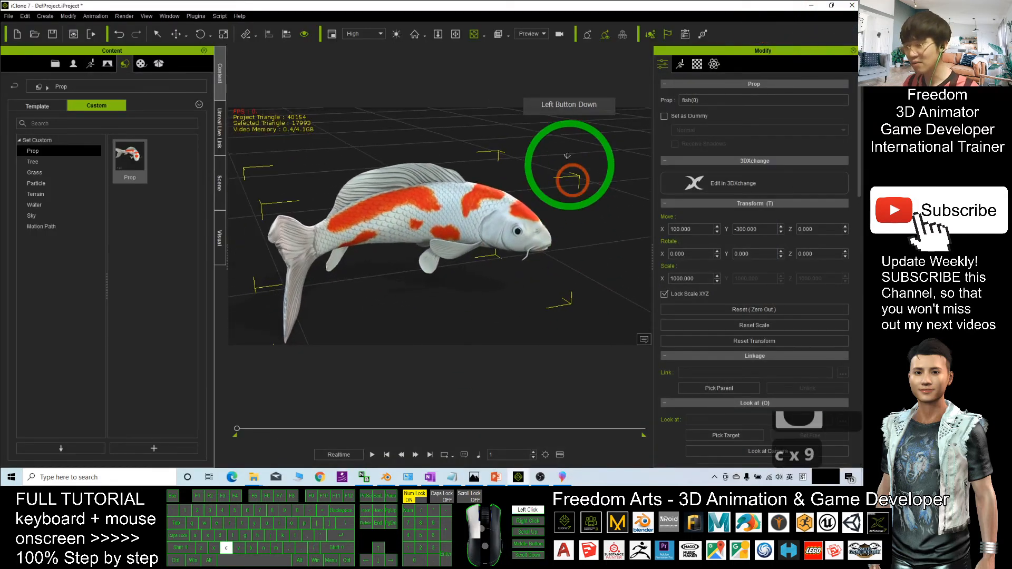
left_click_drag(571, 165, 404, 271)
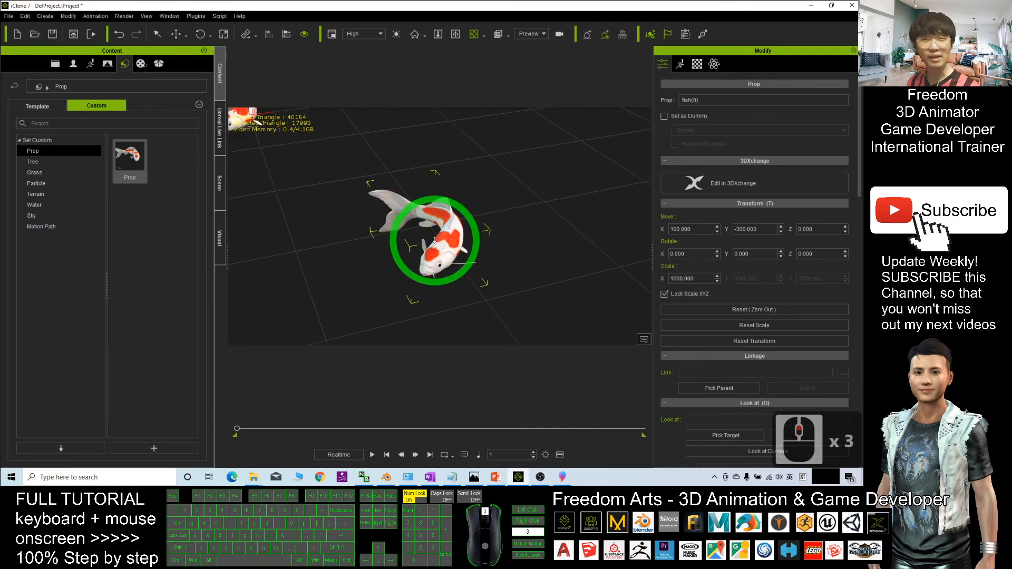
left_click_drag(435, 243, 417, 249)
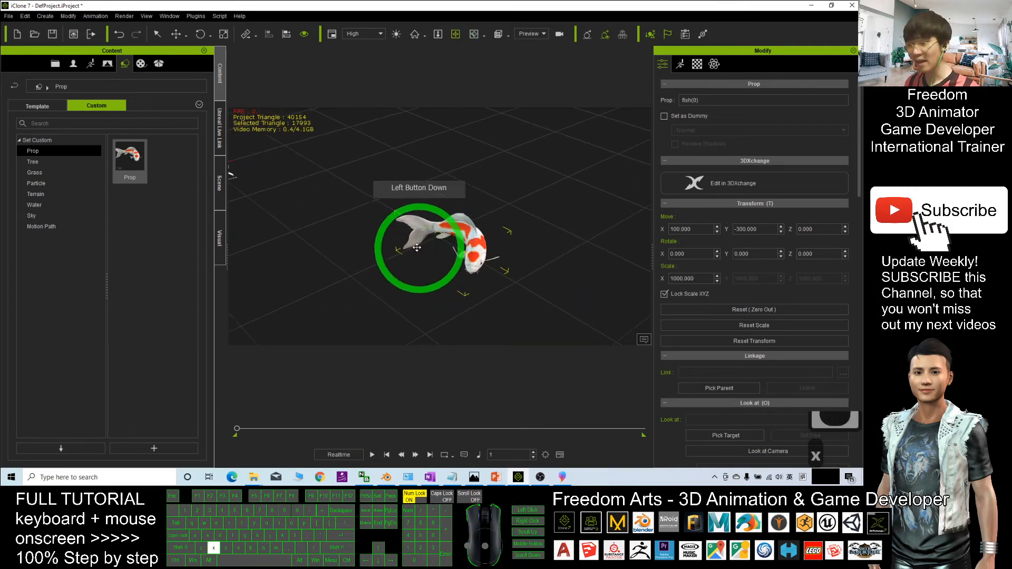
left_click_drag(419, 249, 450, 222)
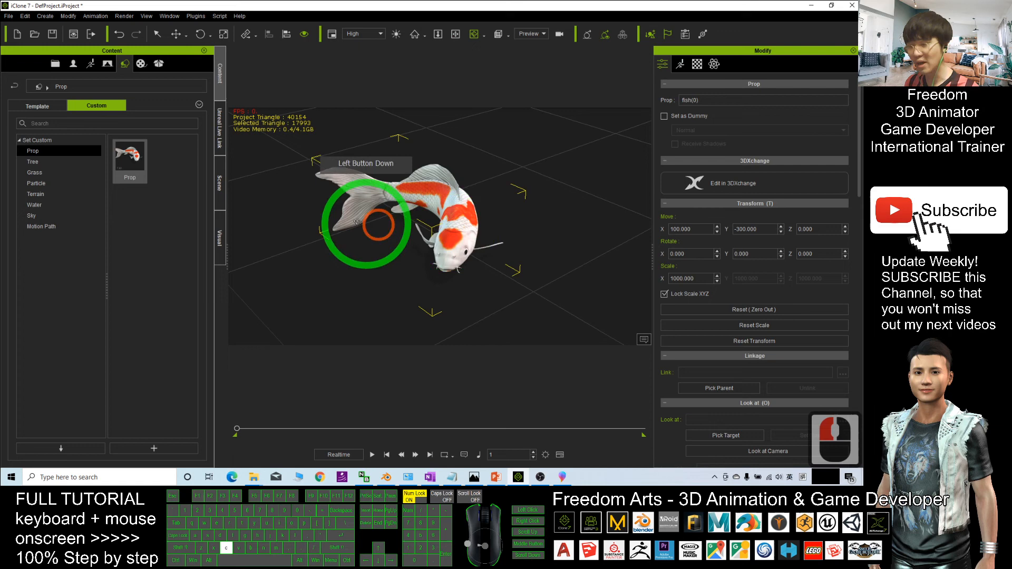
left_click_drag(358, 219, 459, 225)
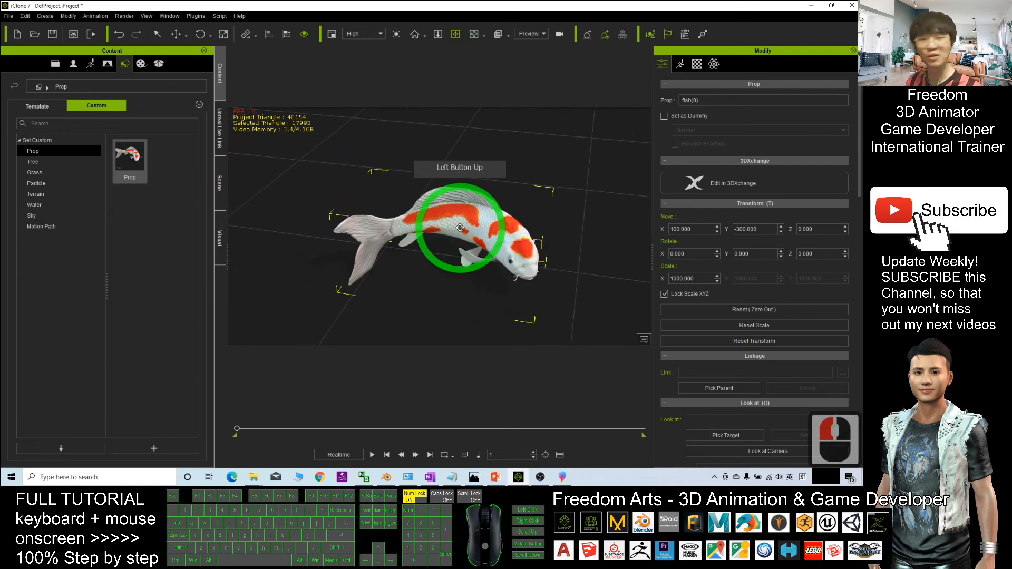
left_click_drag(460, 228, 469, 256)
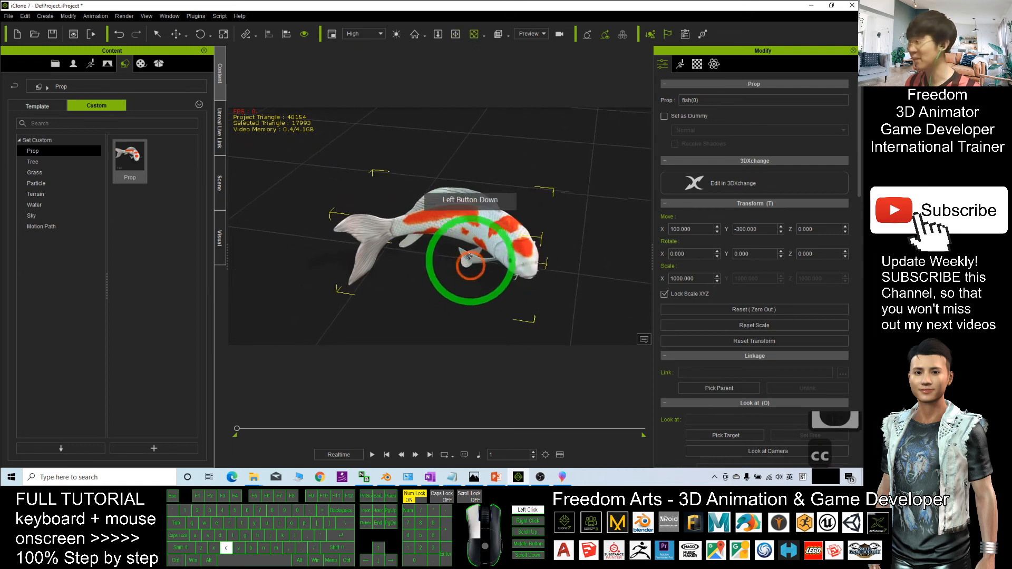
left_click_drag(471, 252, 625, 207)
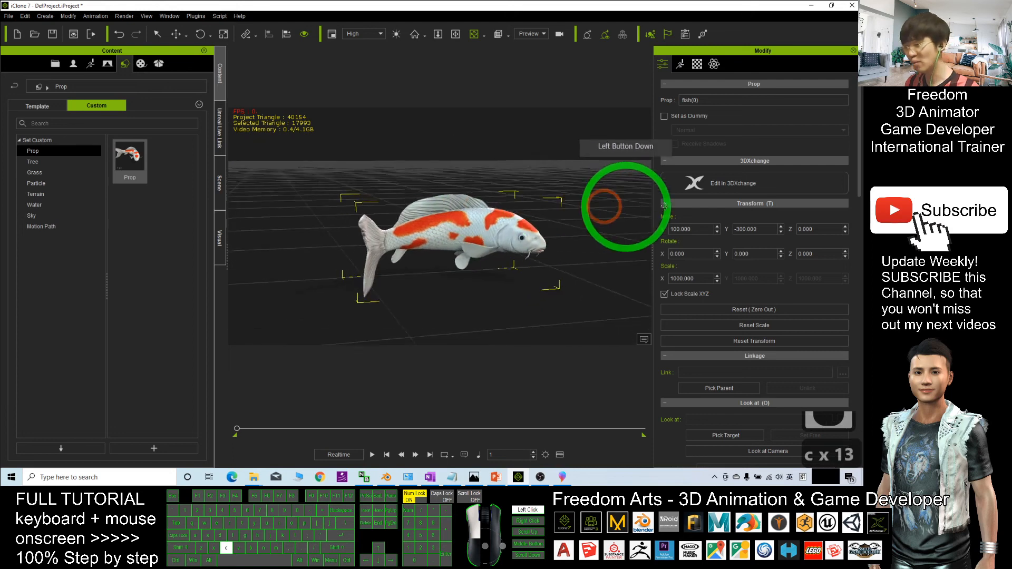
left_click_drag(626, 207, 342, 219)
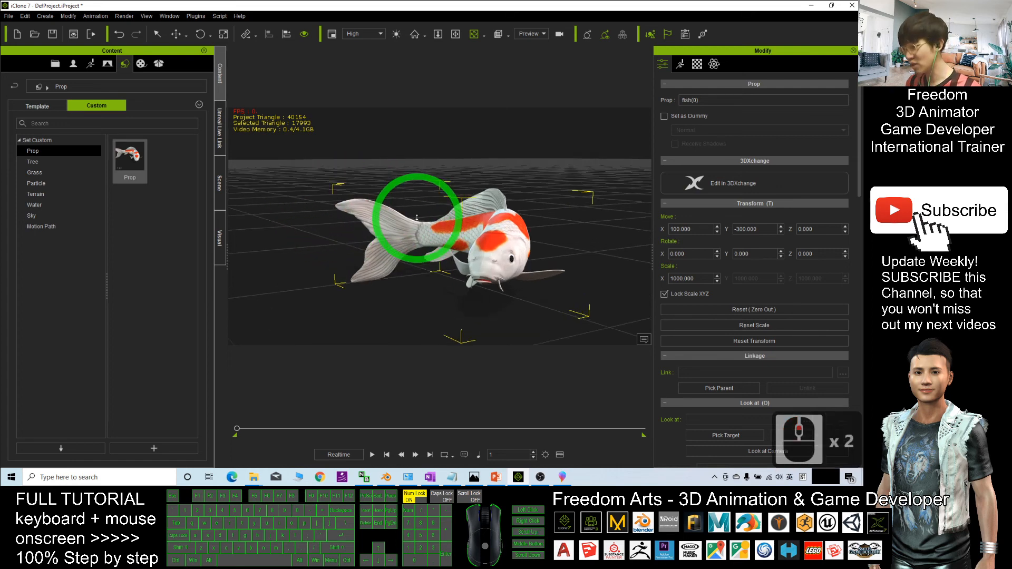
left_click_drag(418, 217, 474, 298)
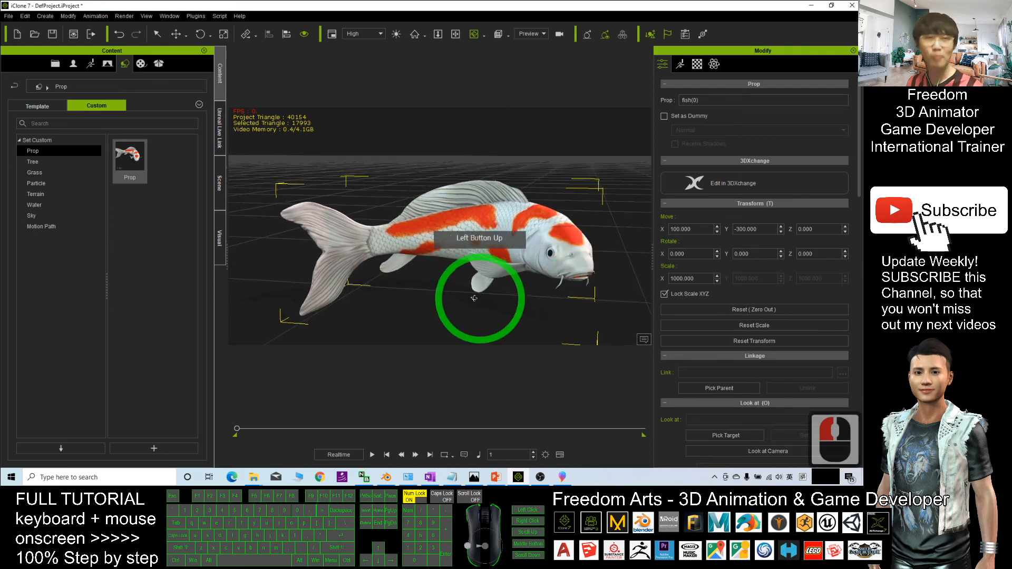